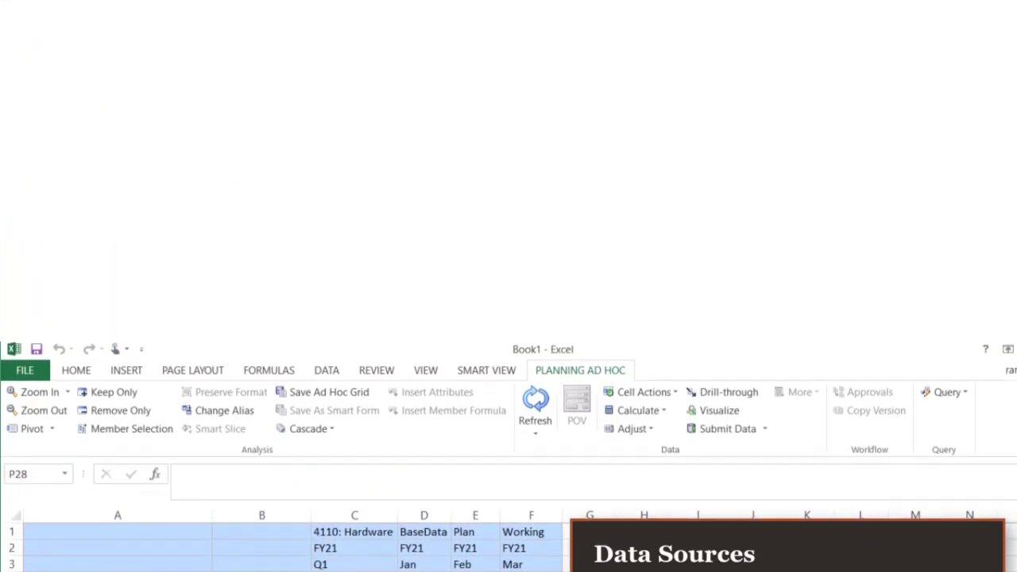
Request a VisASO ad hoc analysis for cells H1:I2 beside the existing grid.
click(456, 30)
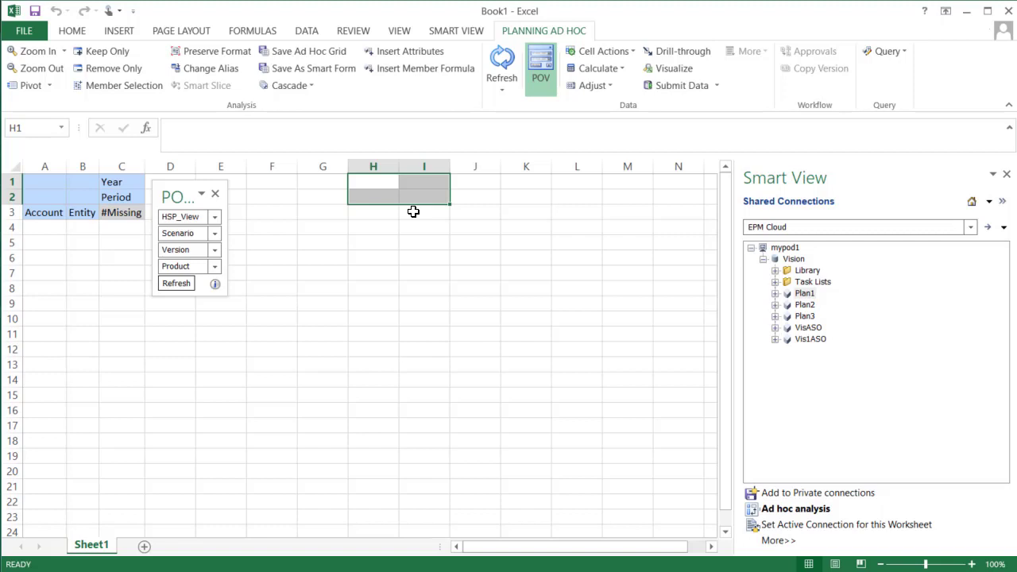
mouse_move(818, 332)
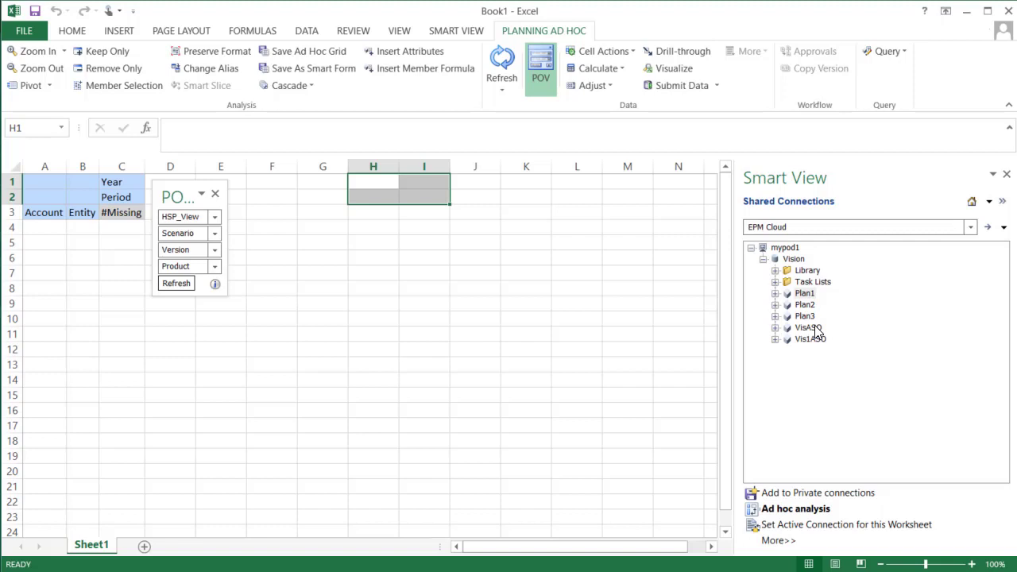
right_click(809, 328)
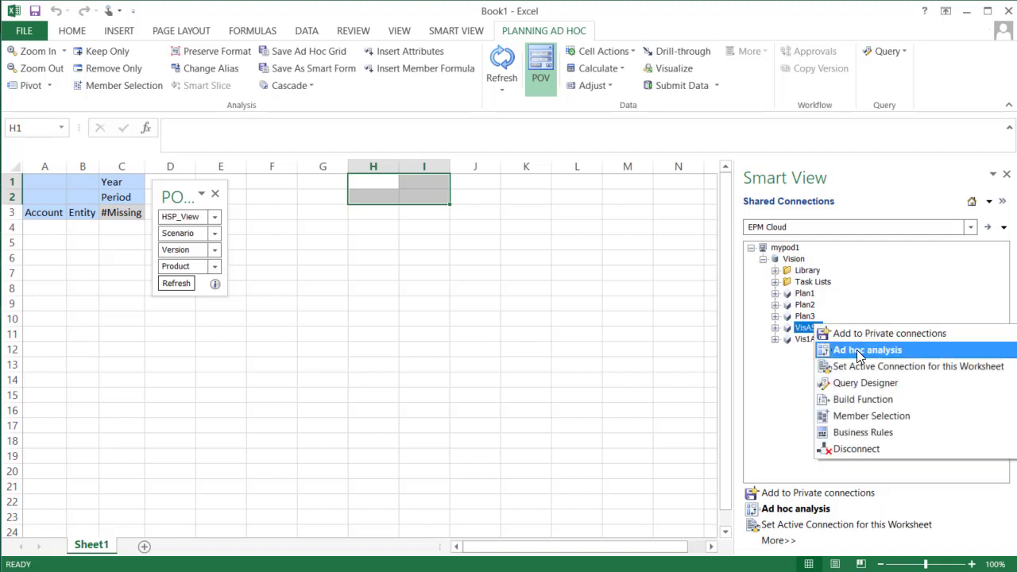
click(867, 350)
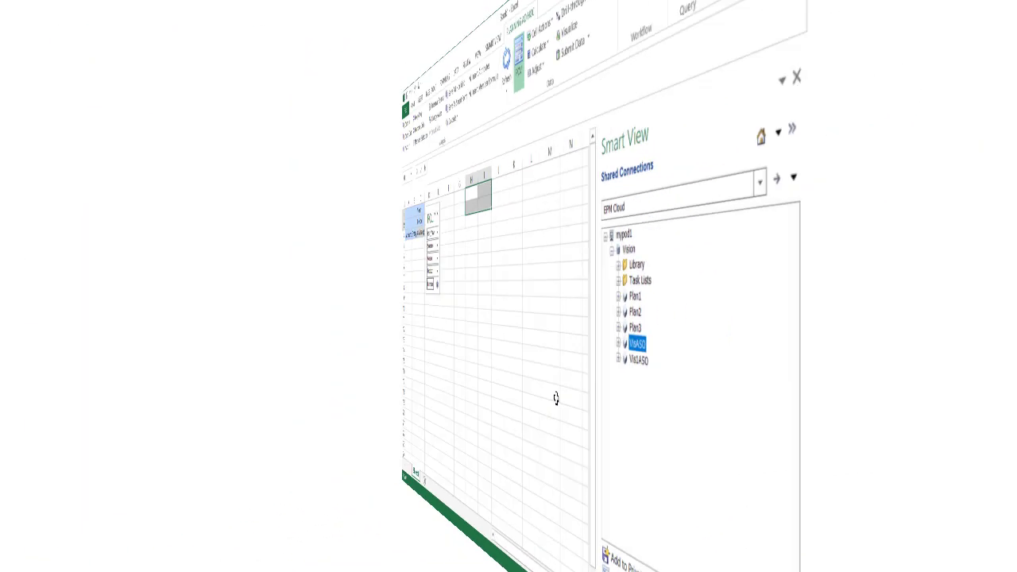
Change Smart View Ad Hoc Behavior from Native to Standard in Application Settings.
click(22, 16)
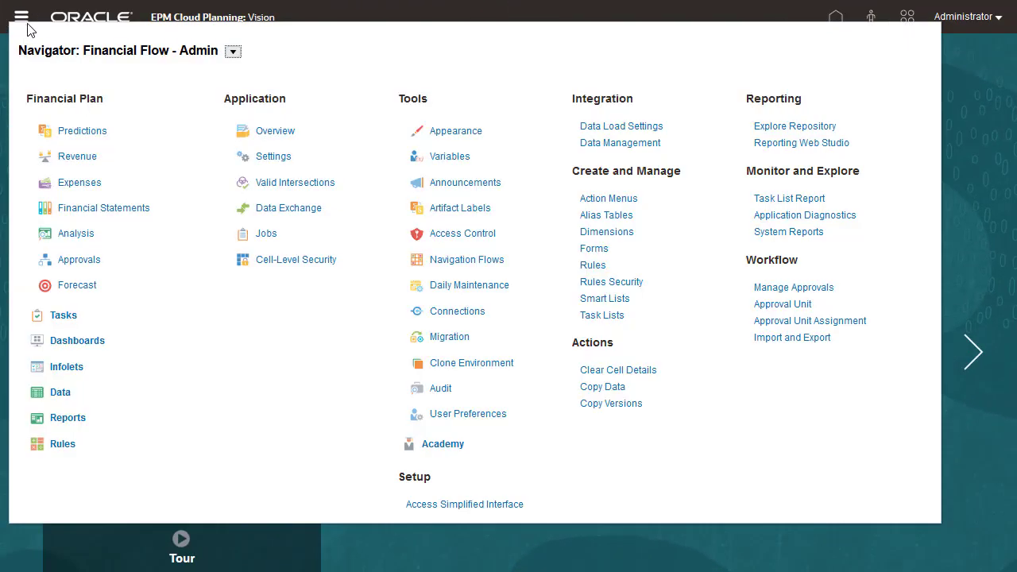
click(273, 155)
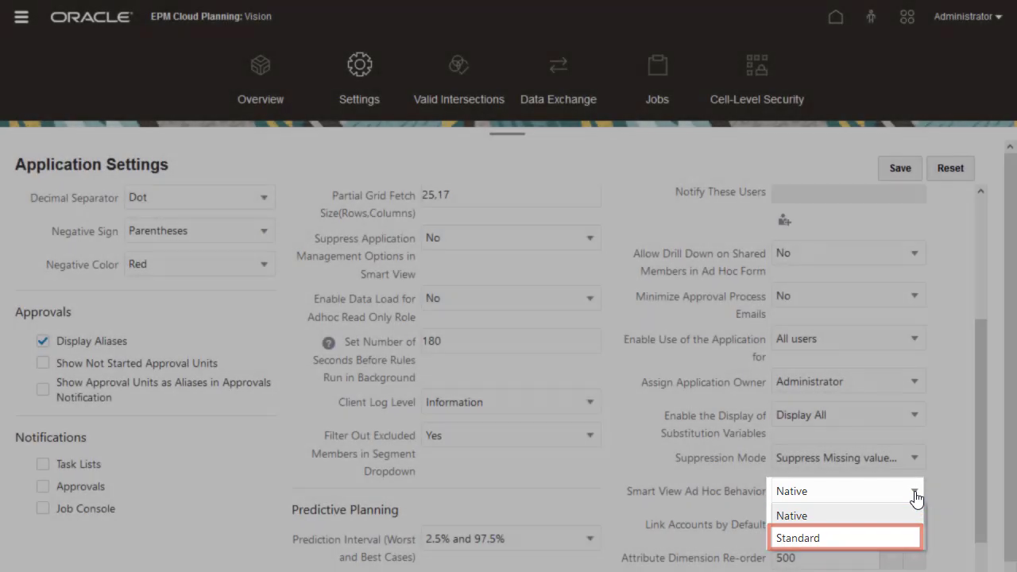
click(797, 538)
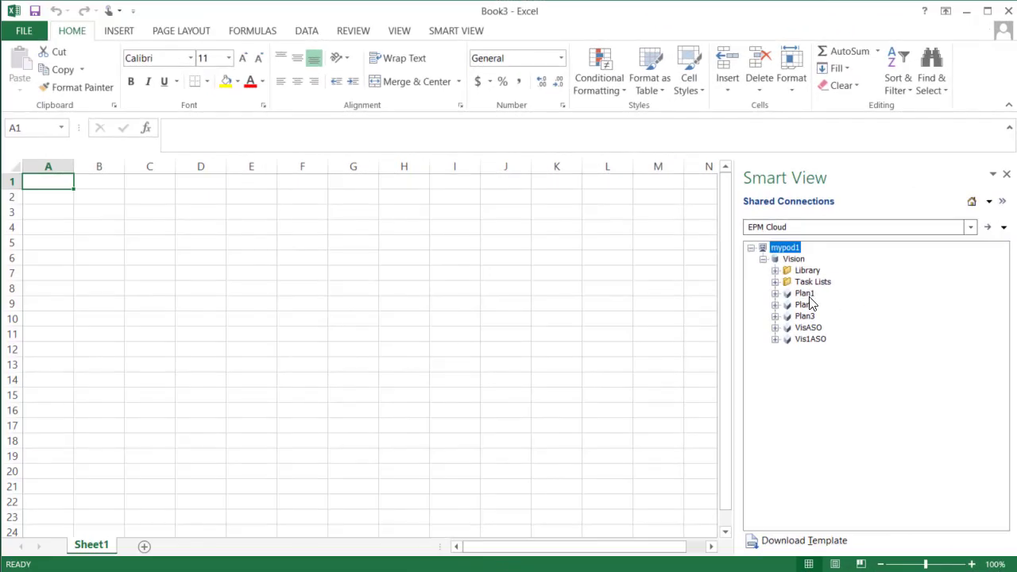
Open a Plan1 grid, then add VisASO grids at H1 and H6 using multiple-grid ad hoc.
double_click(804, 293)
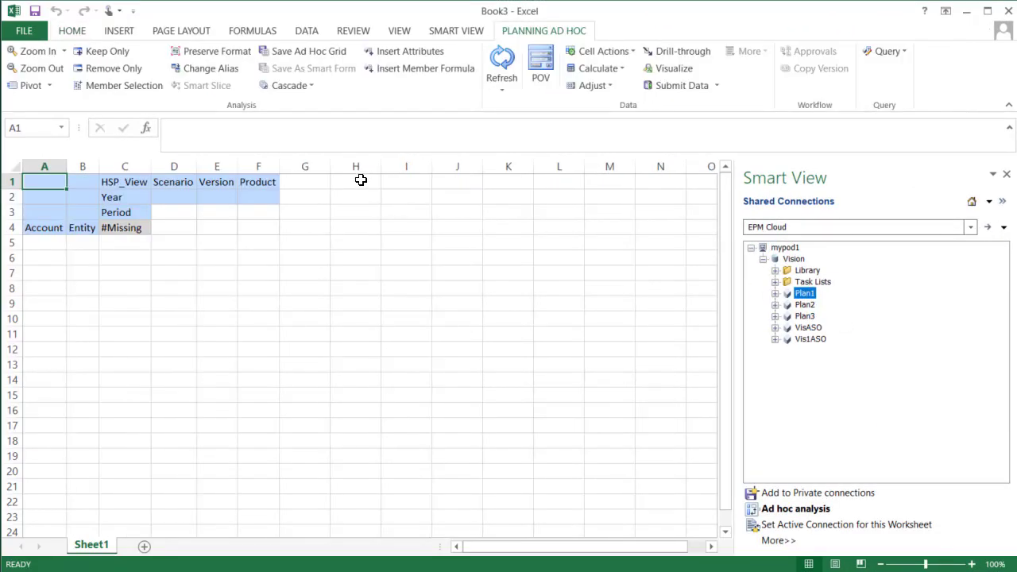
right_click(807, 327)
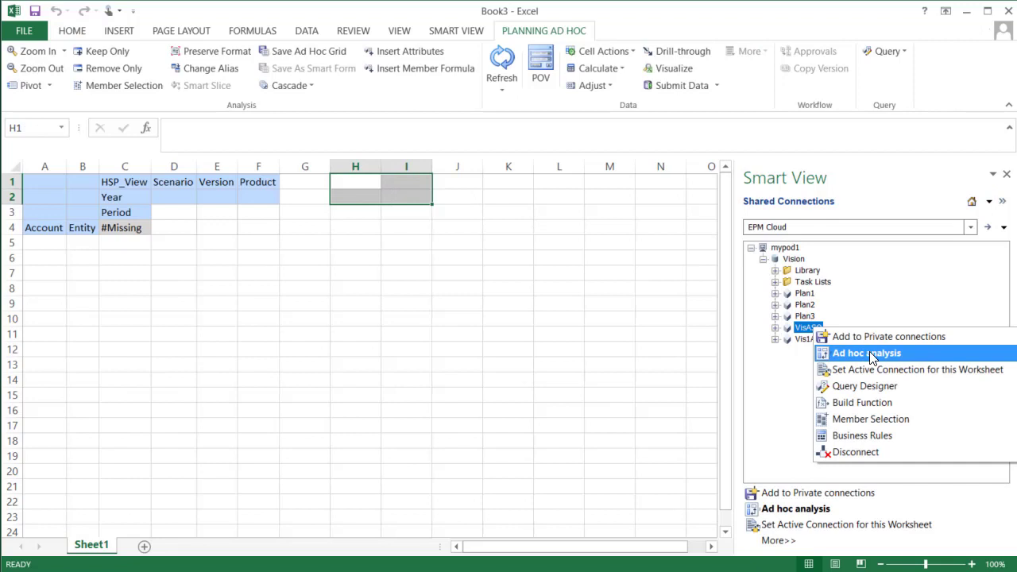
click(866, 353)
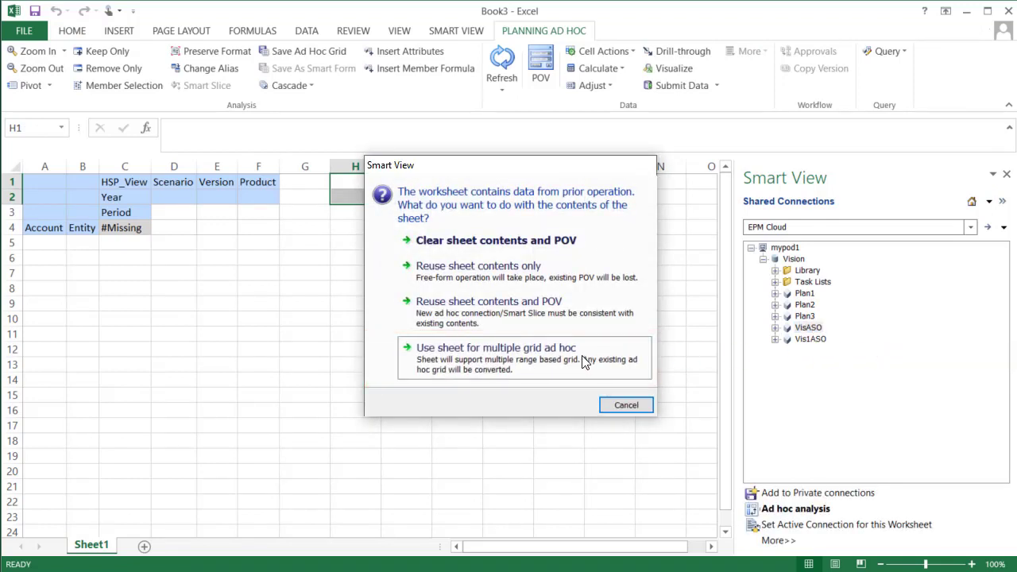
click(495, 347)
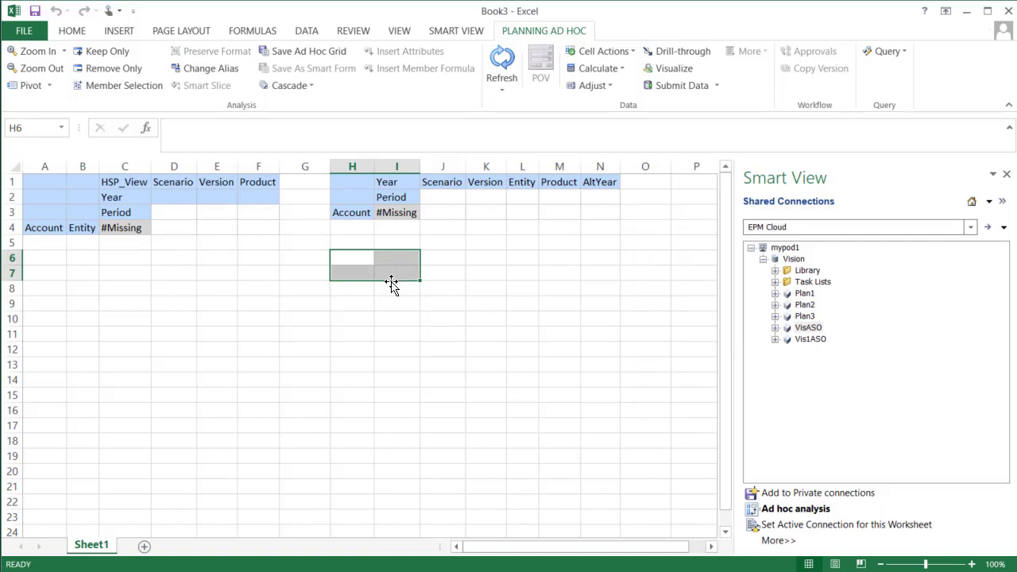
double_click(805, 304)
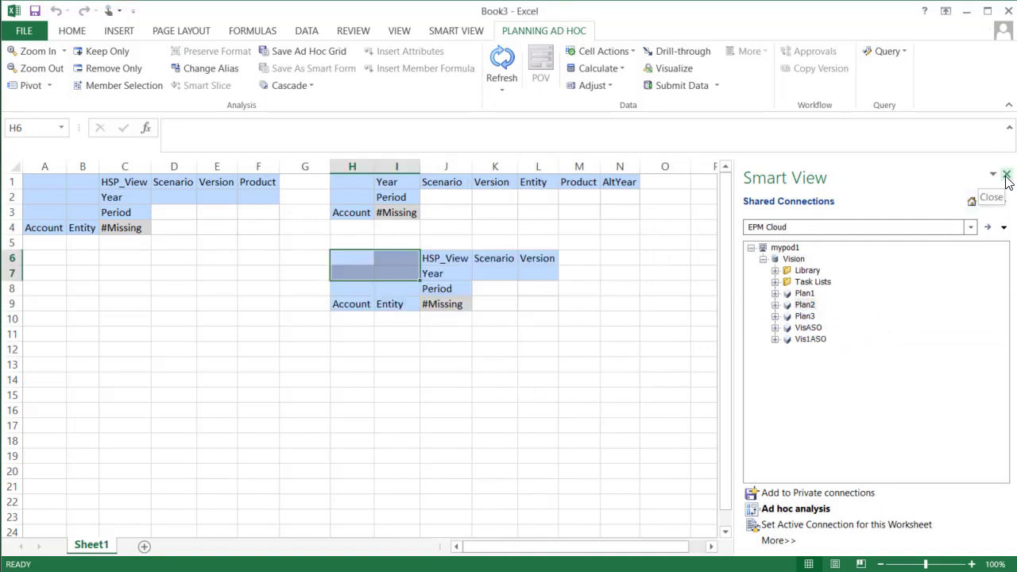
click(1006, 175)
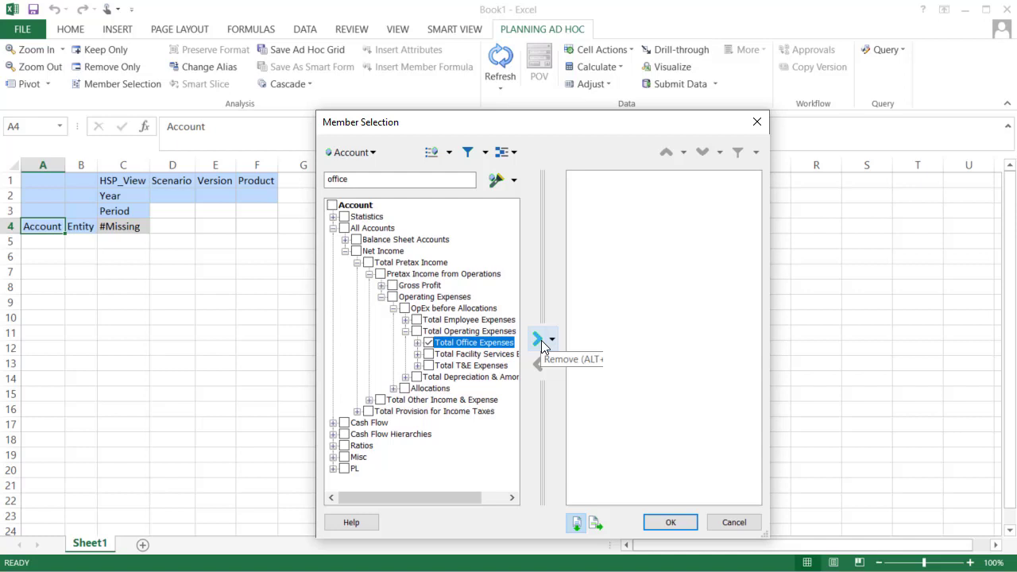
Choose Total Office Expenses for Account and type over the header members, ending with Working.
click(670, 522)
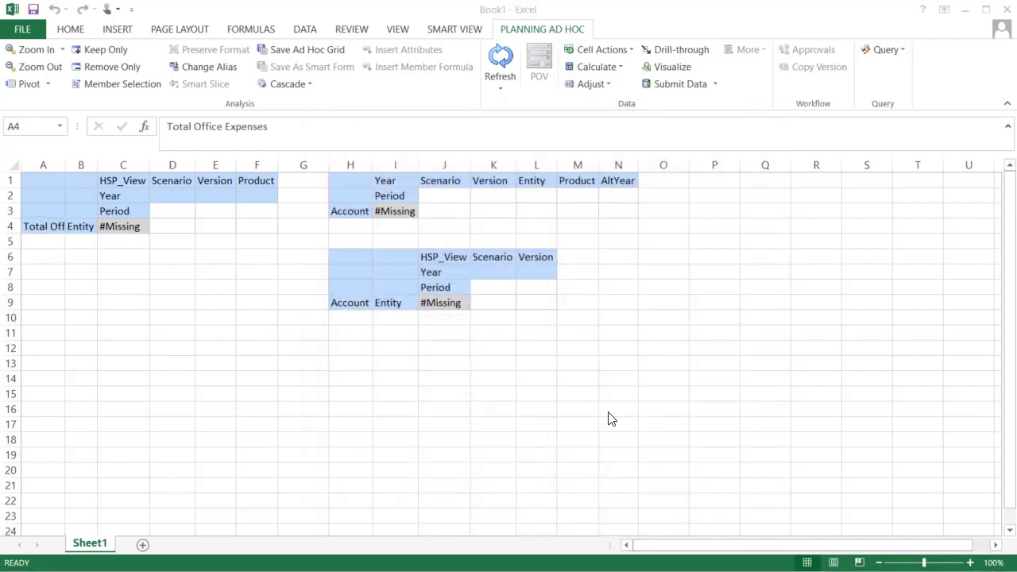
click(122, 181)
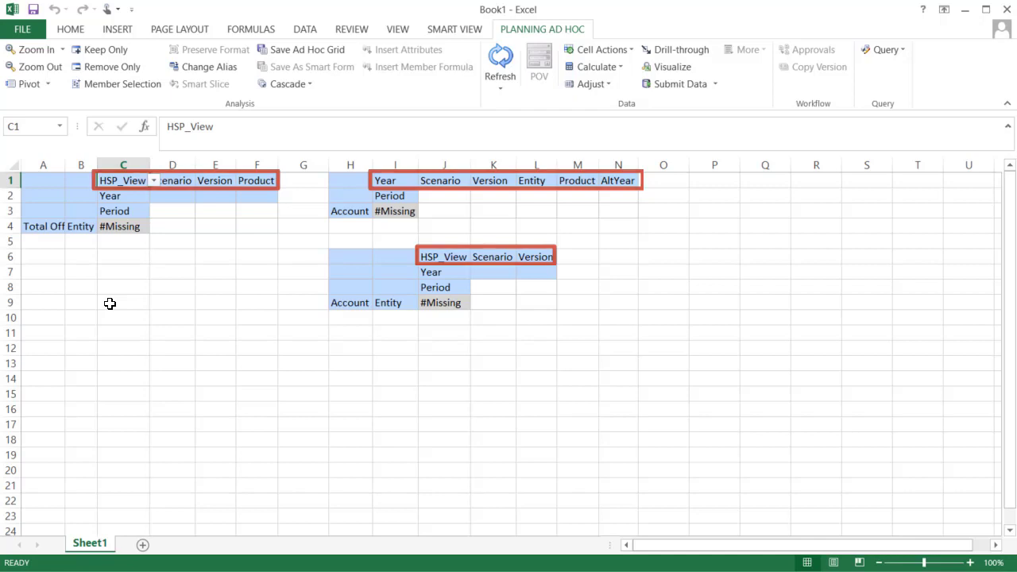
text(Working)
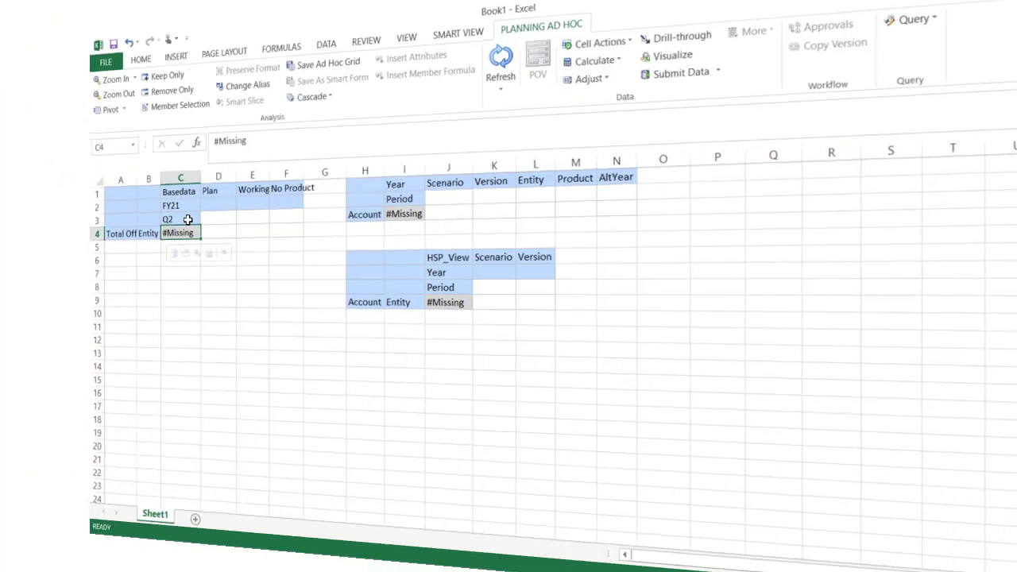
Refresh the grids and zoom YearTotal in to Q1–Q4 columns.
click(500, 62)
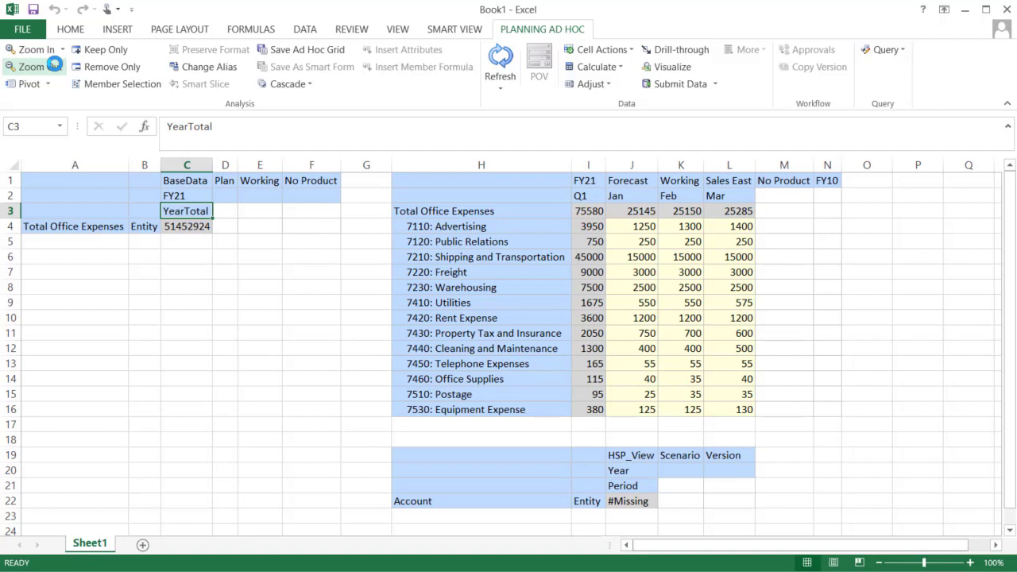
click(36, 49)
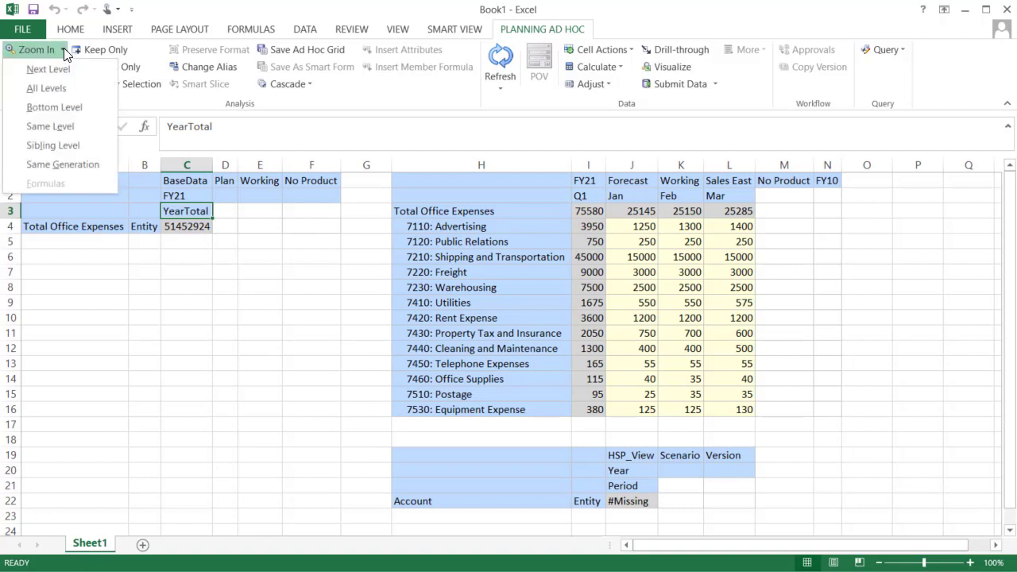
click(36, 49)
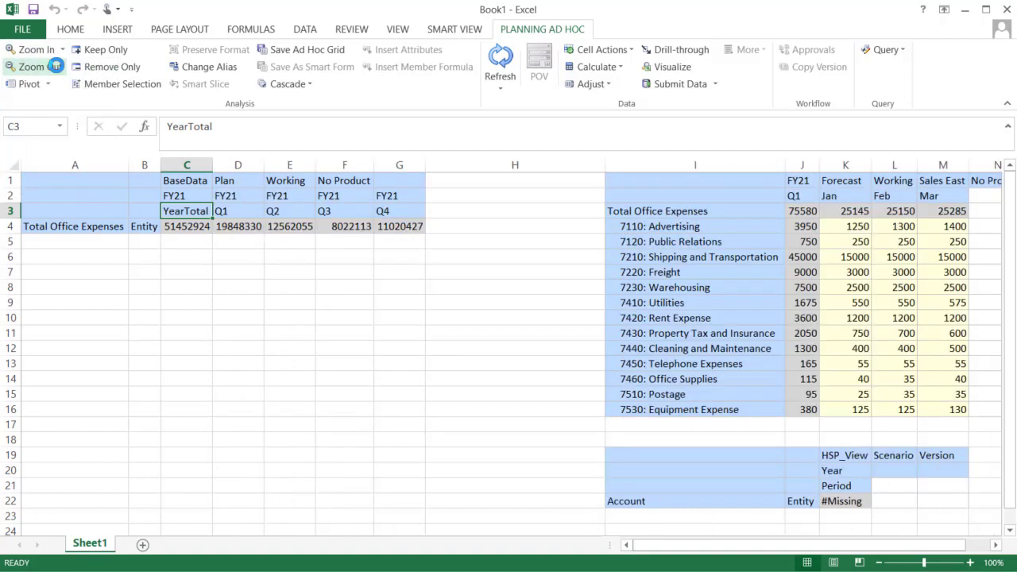
Zoom in on Entity in the first grid to show Sales South.
click(144, 225)
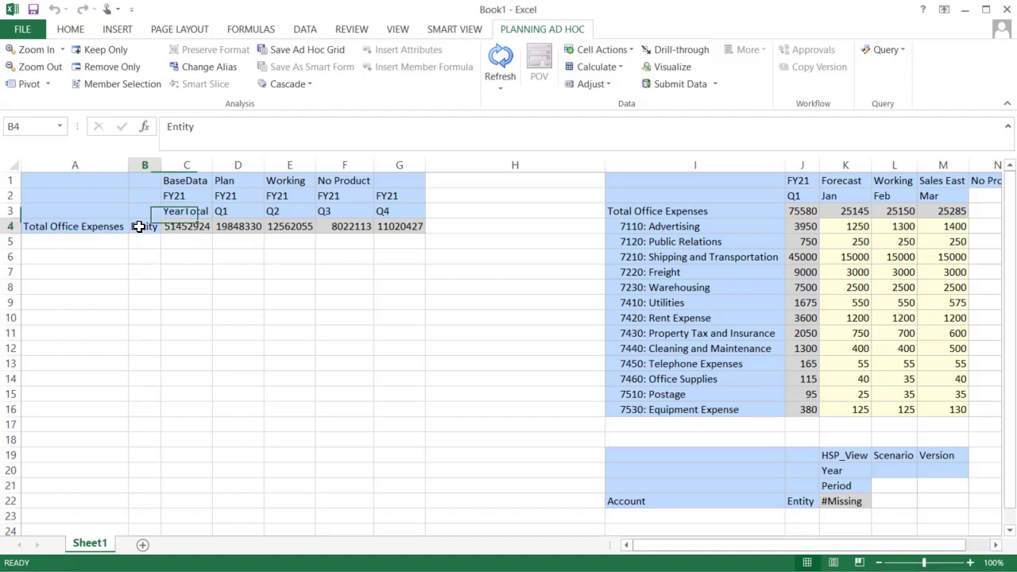
click(35, 50)
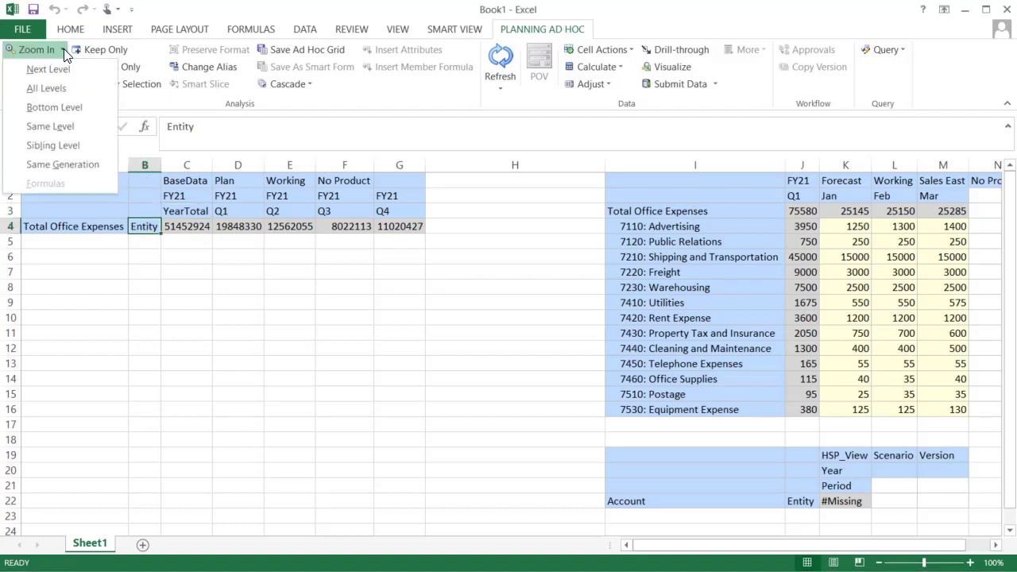
click(36, 49)
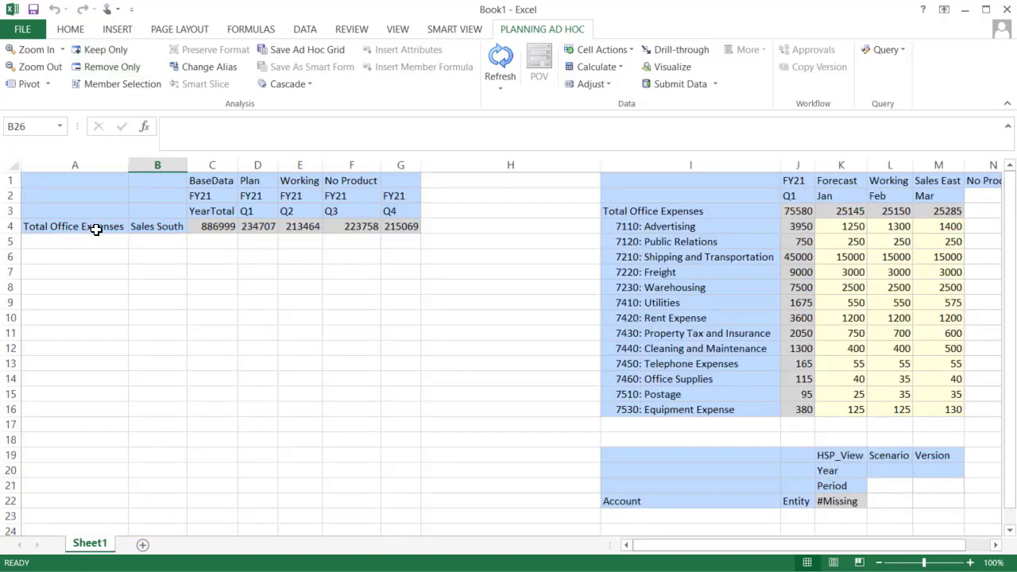
Expand Total Office Expenses into its accounts and remove the Q3 and Q2 columns.
click(33, 49)
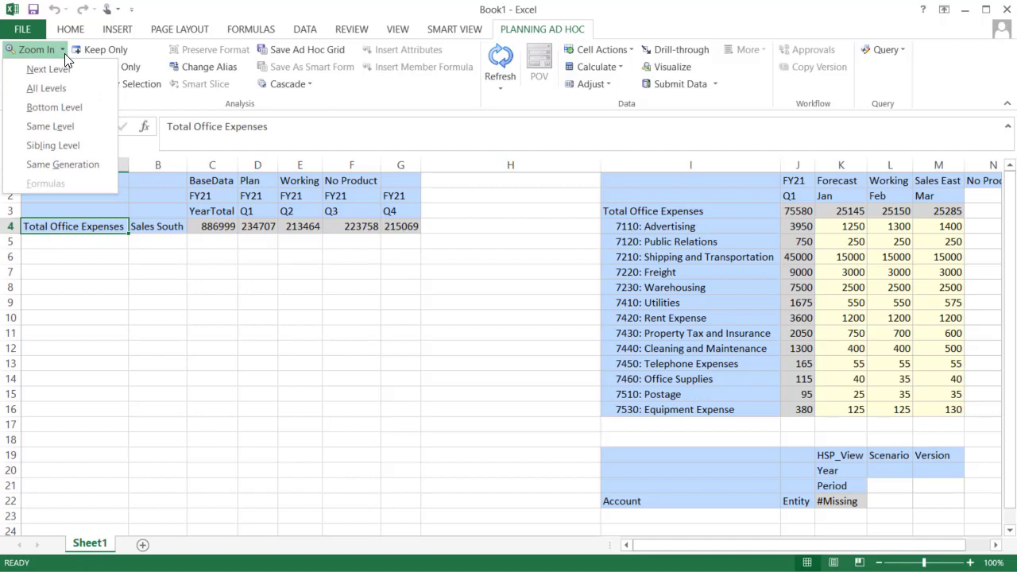
click(48, 68)
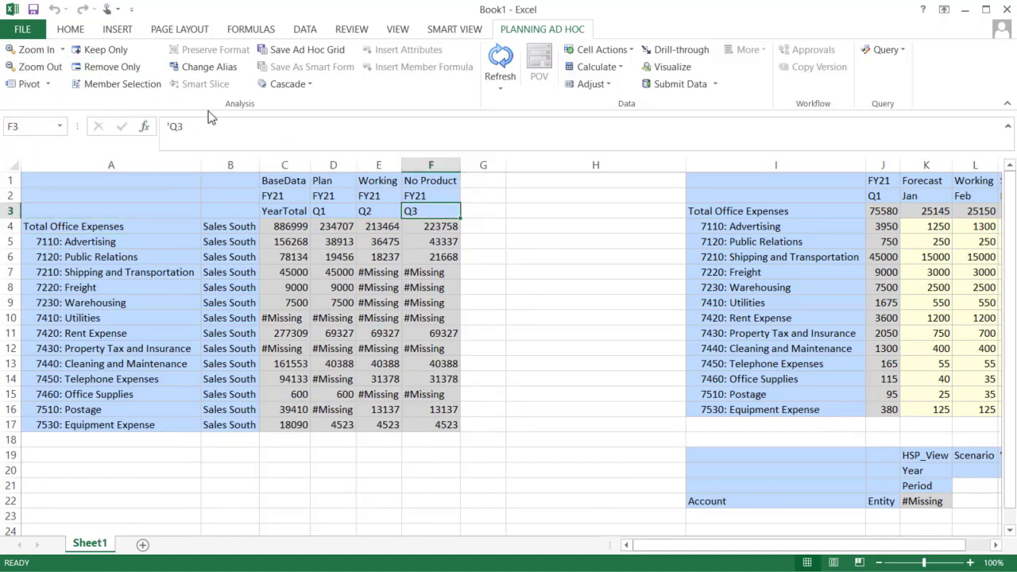
click(108, 67)
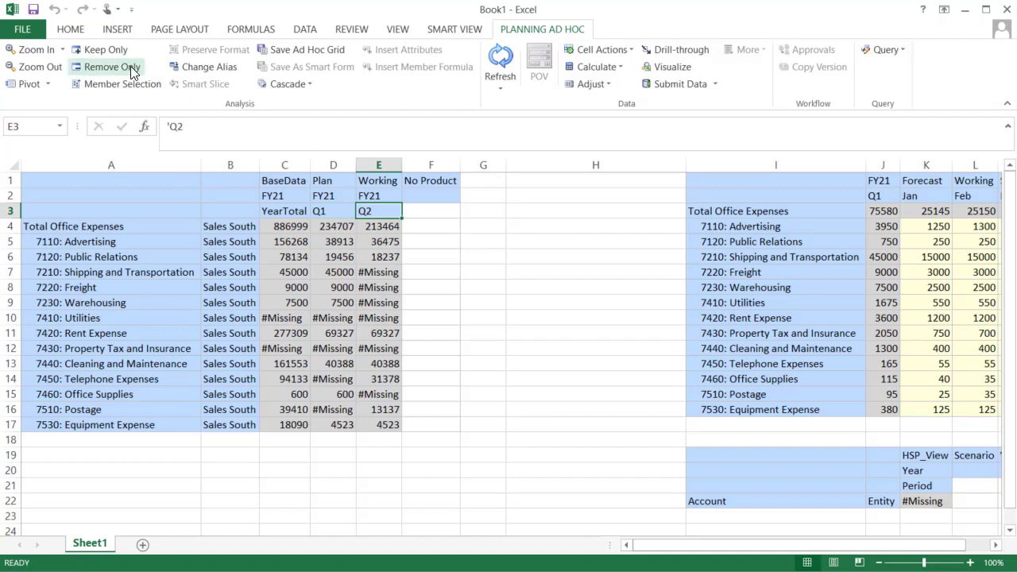
click(107, 66)
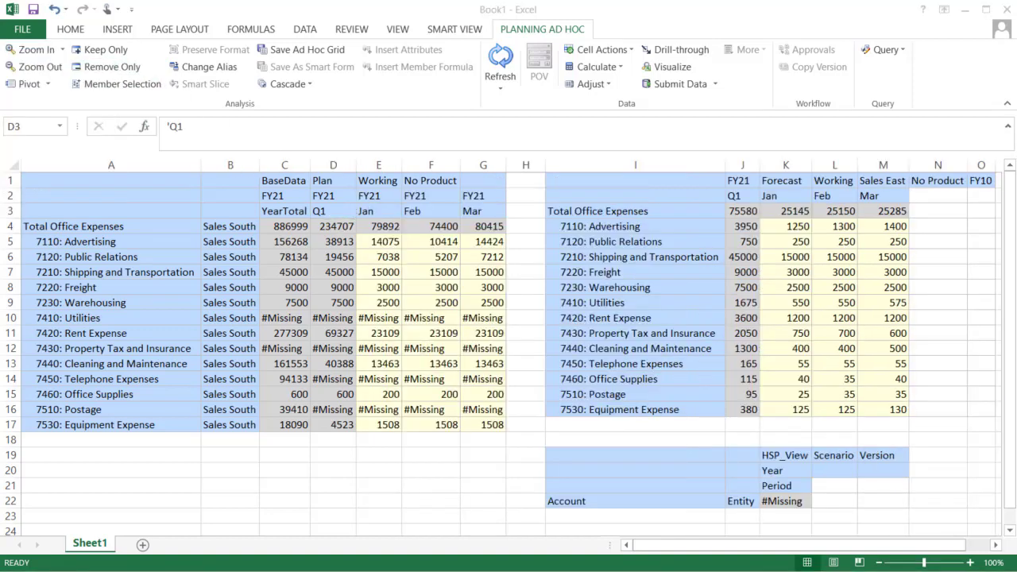
mouse_move(920, 507)
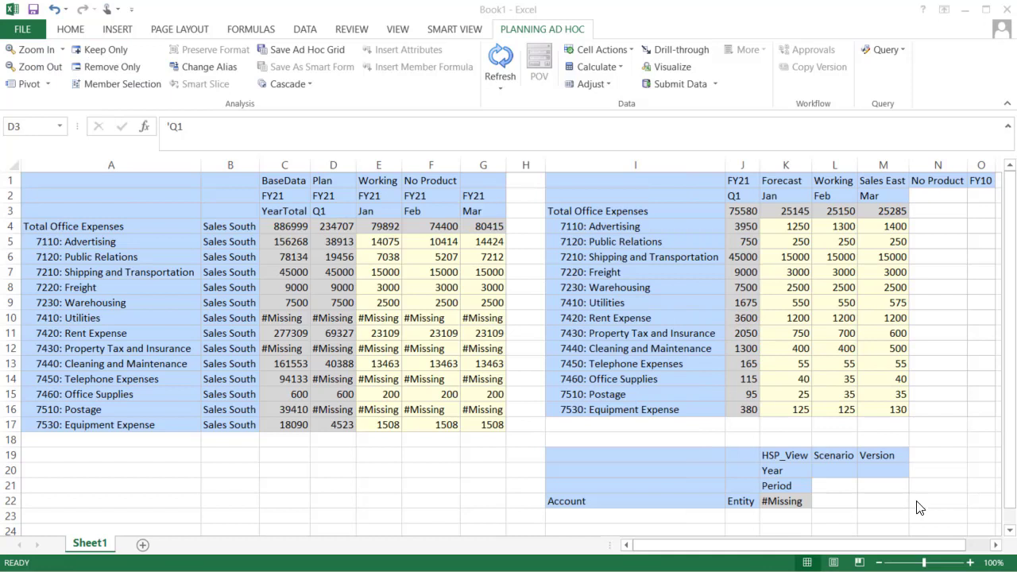
Set March Rent Expense to 1400 and Utilities to 300, and submit both grids.
click(883, 318)
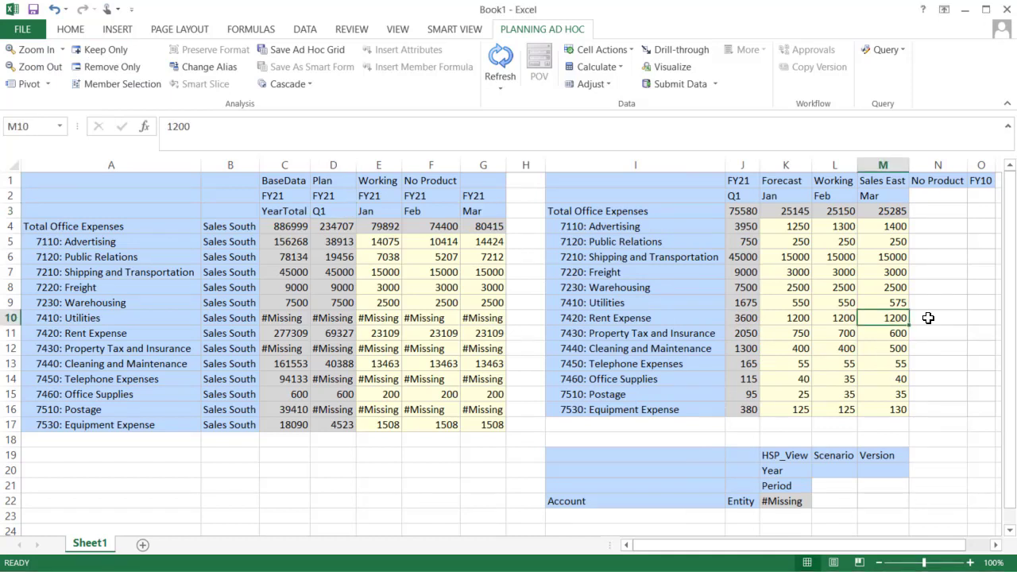
click(882, 333)
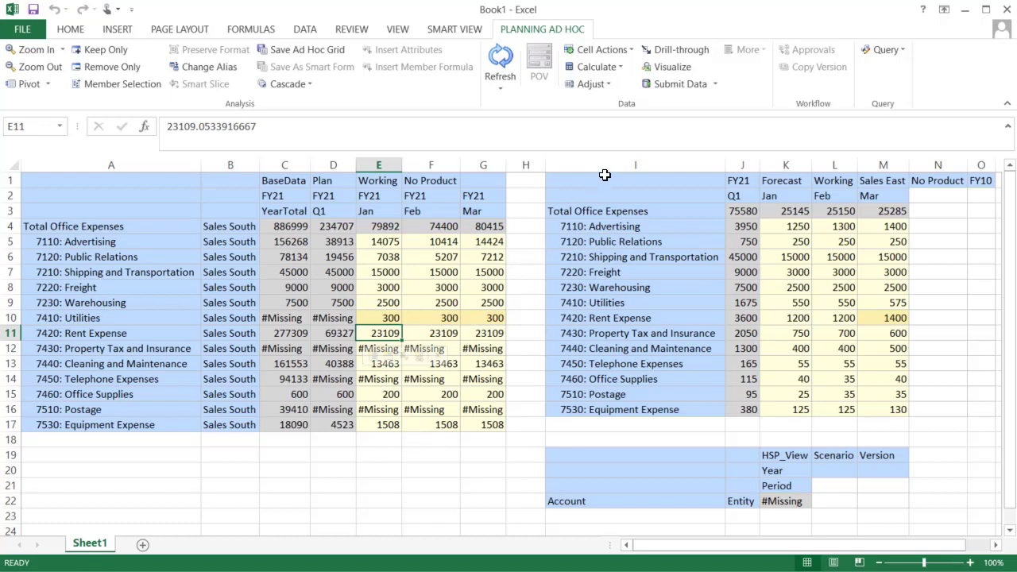
click(680, 83)
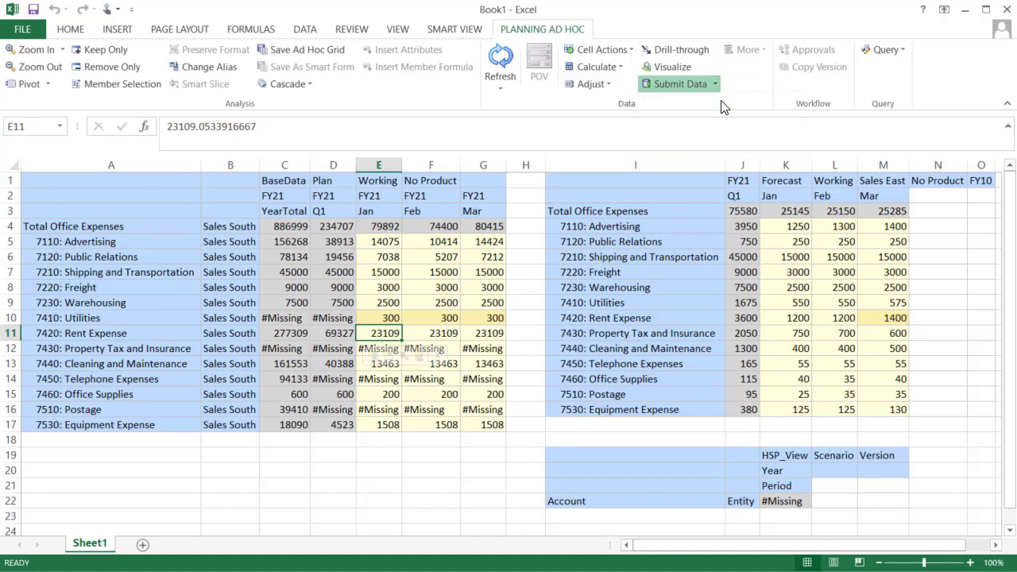
click(675, 84)
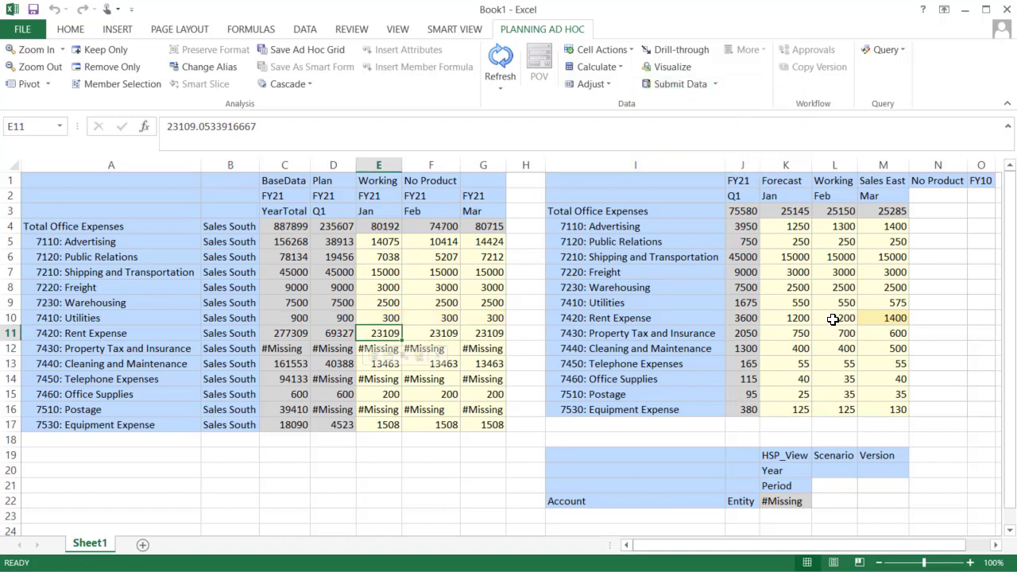
click(834, 318)
text(300)
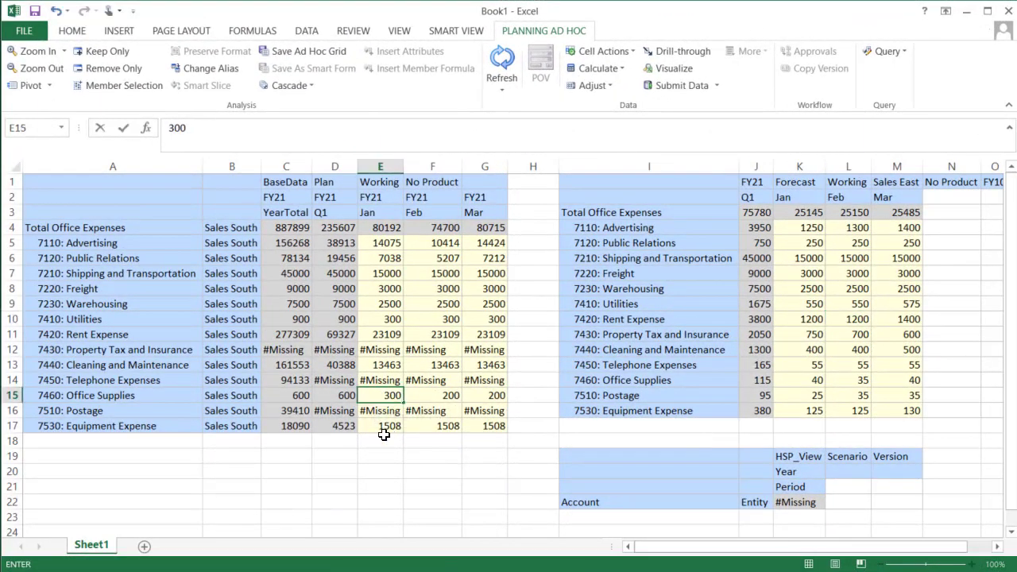
Enter 4500 for Postage Jan–Mar and submit only that data range.
text(4500)
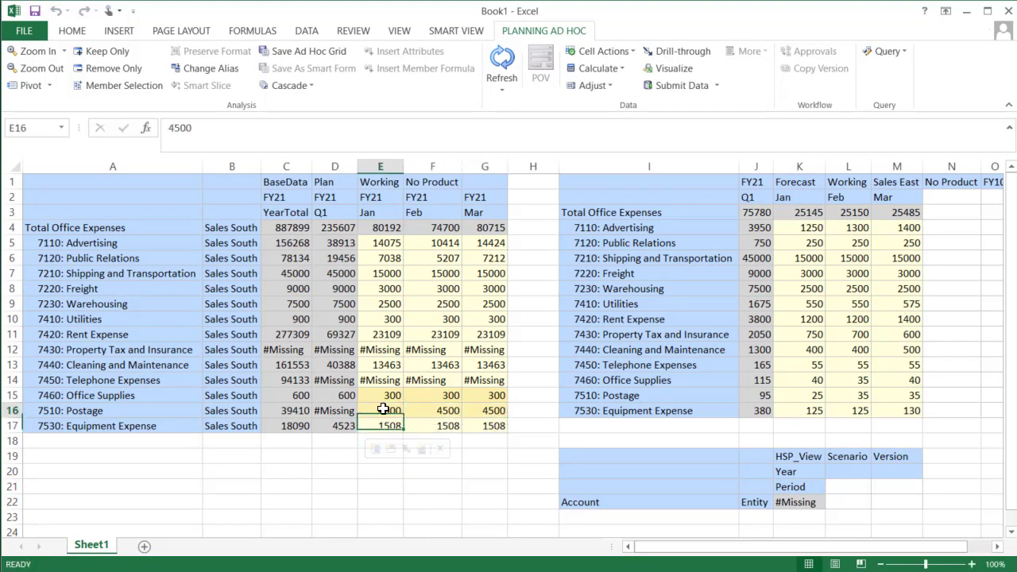
click(681, 85)
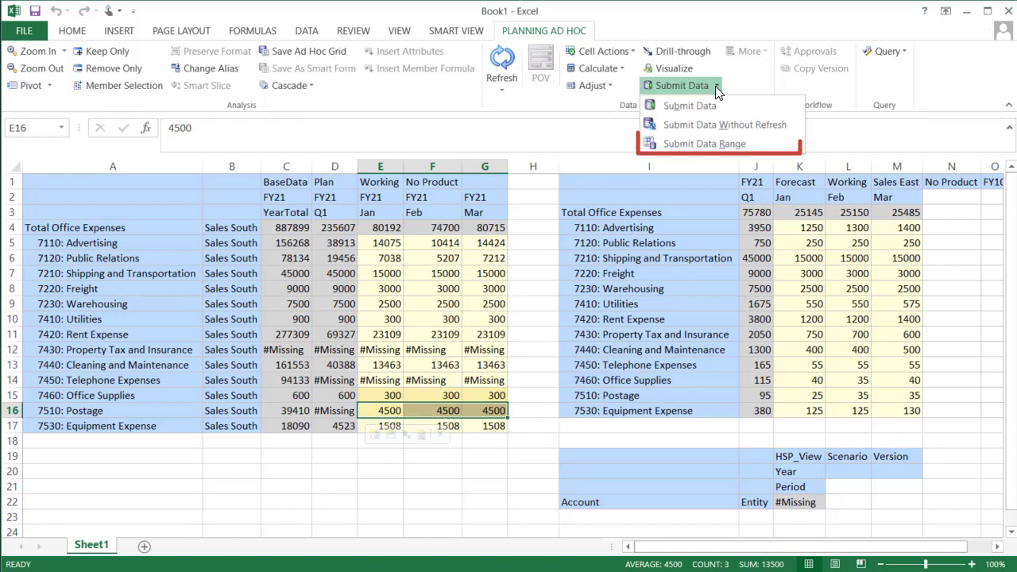
mouse_move(711, 144)
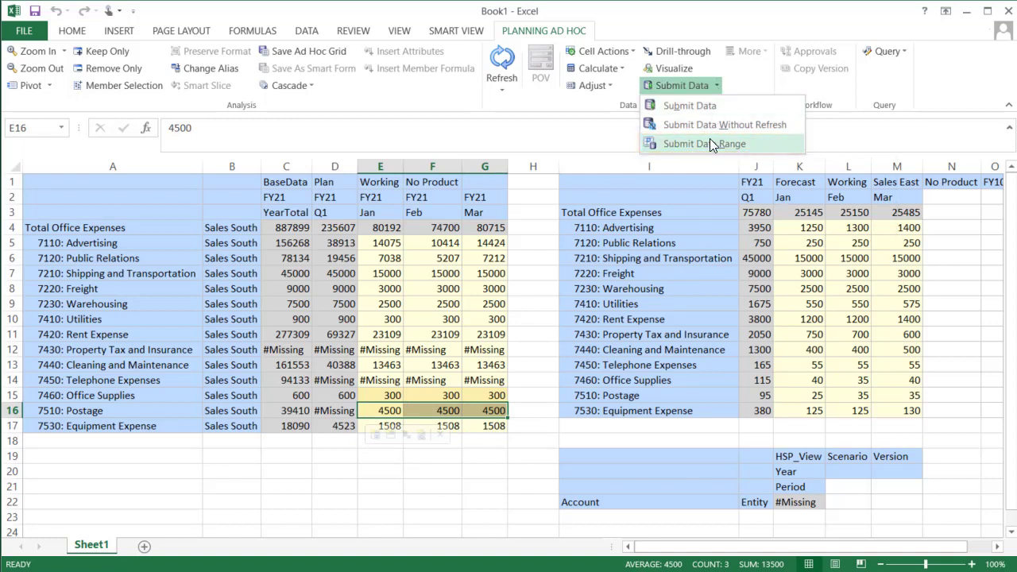
click(702, 144)
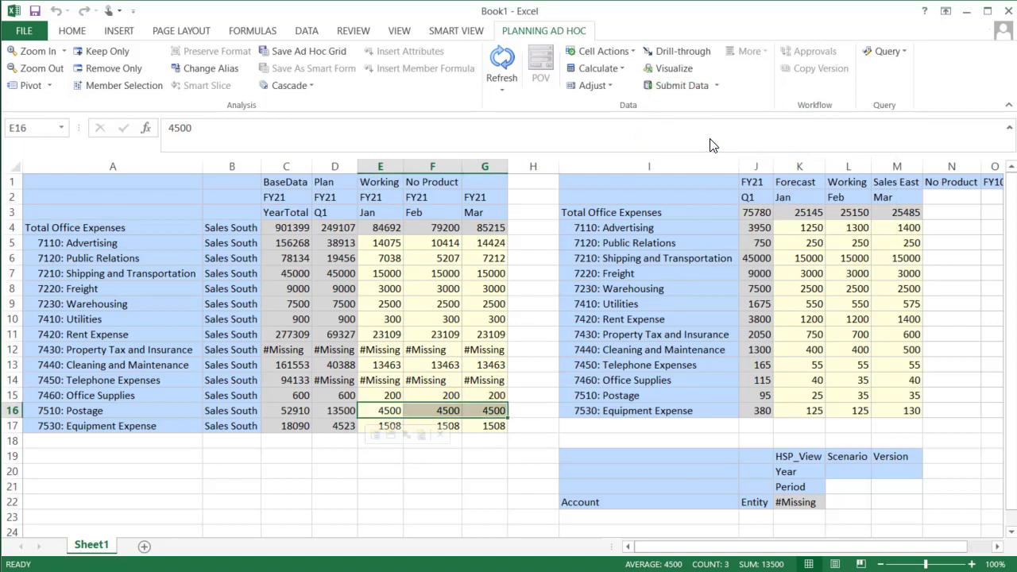
mouse_move(710, 144)
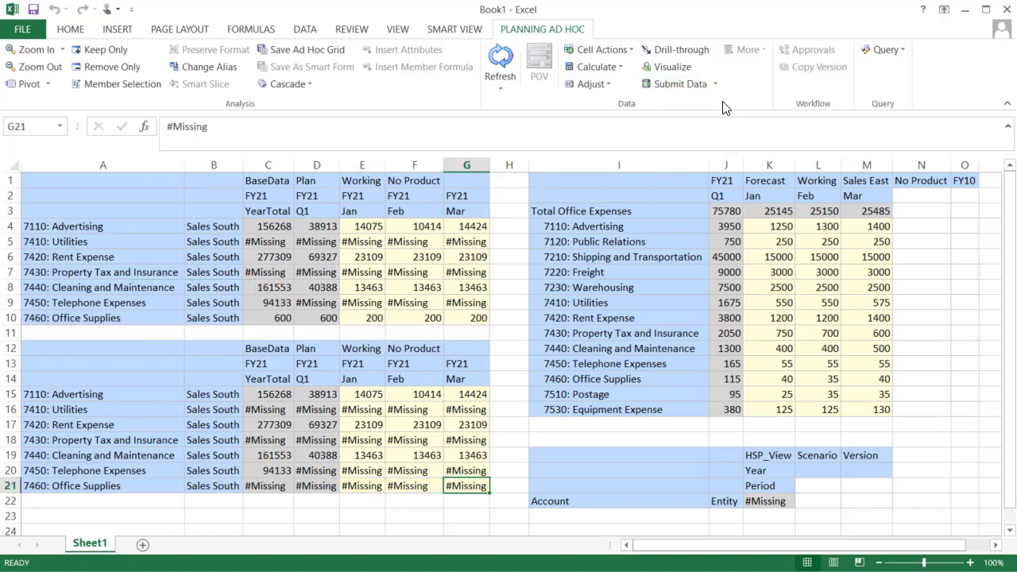
Enter 500 for Telephone Expenses Jan–Mar and submit it without refresh.
click(361, 302)
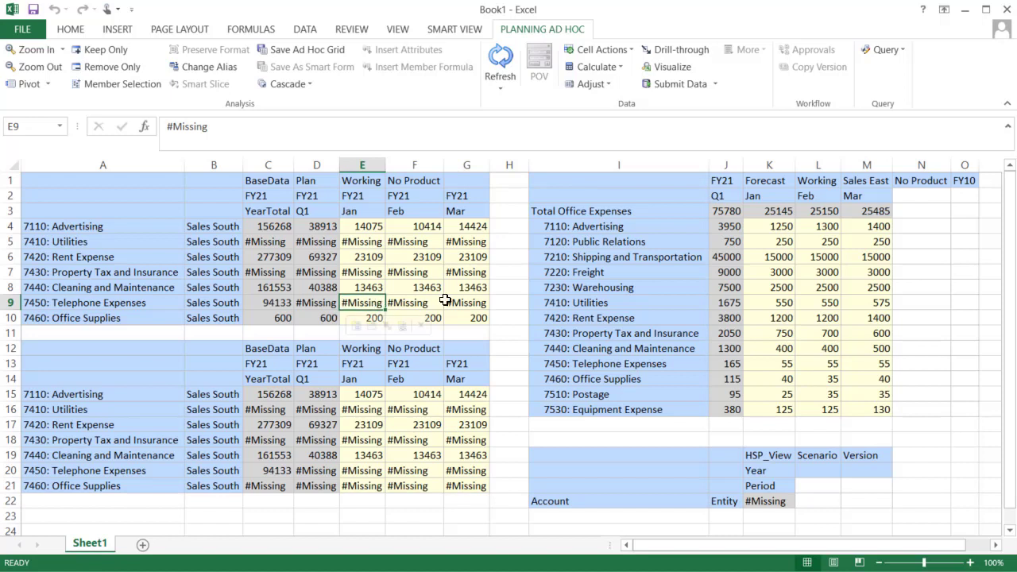
text(500)
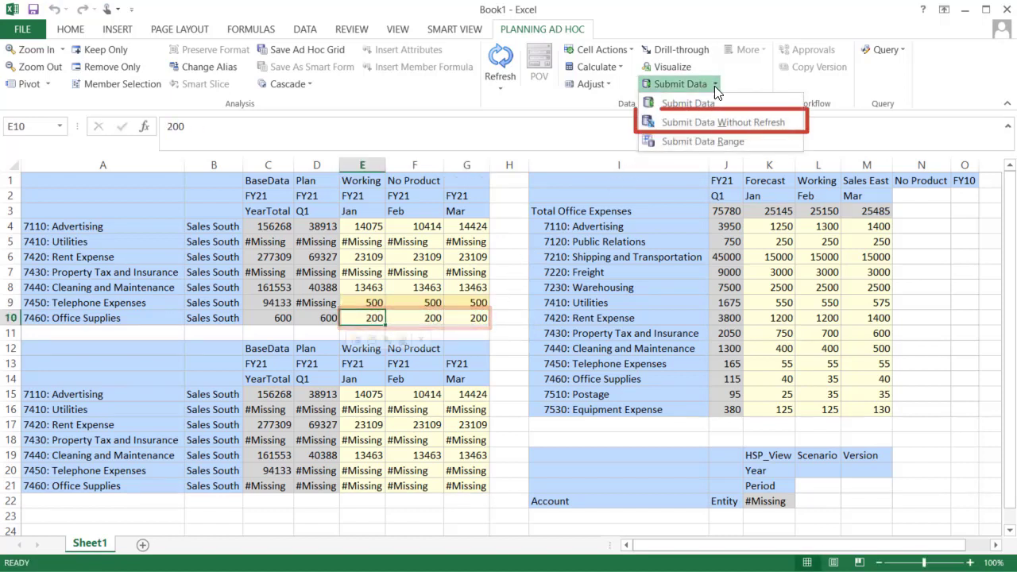
click(724, 122)
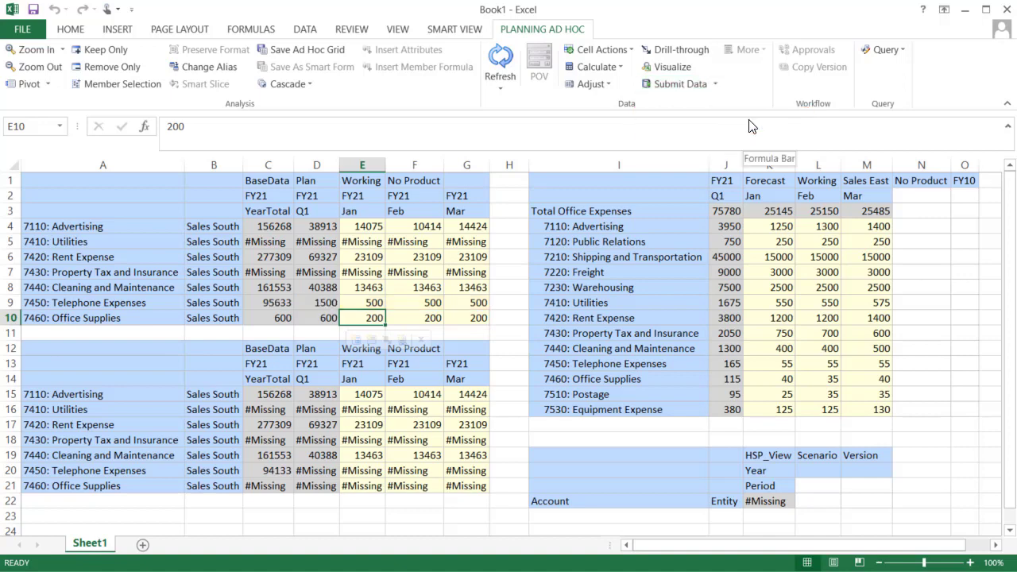
Refresh the lower grid to show the submitted Telephone Expenses values.
click(362, 470)
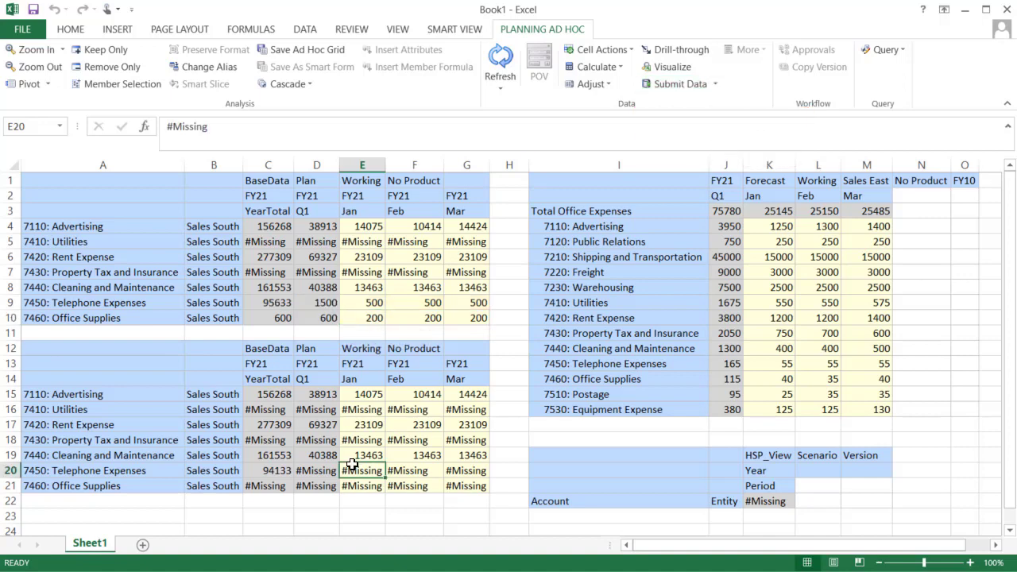
click(500, 61)
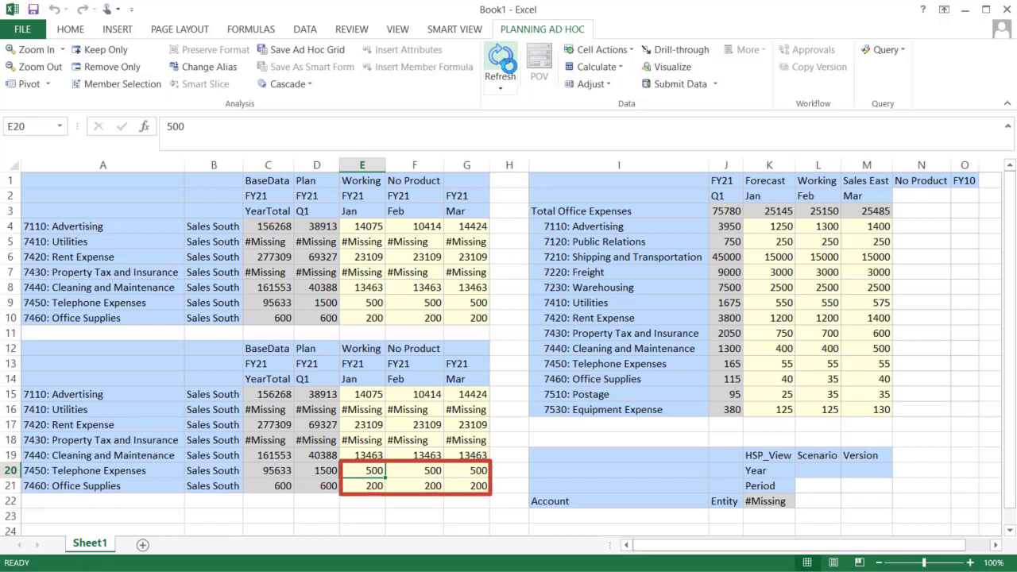
click(362, 470)
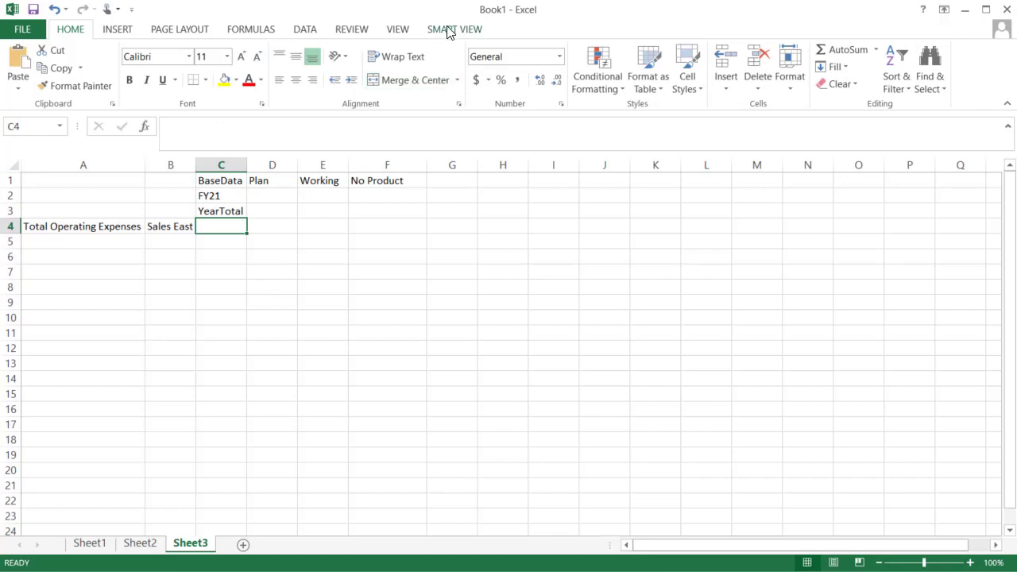
Connect Sheet3's freeform layout to Plan1 as an ad hoc grid.
click(454, 29)
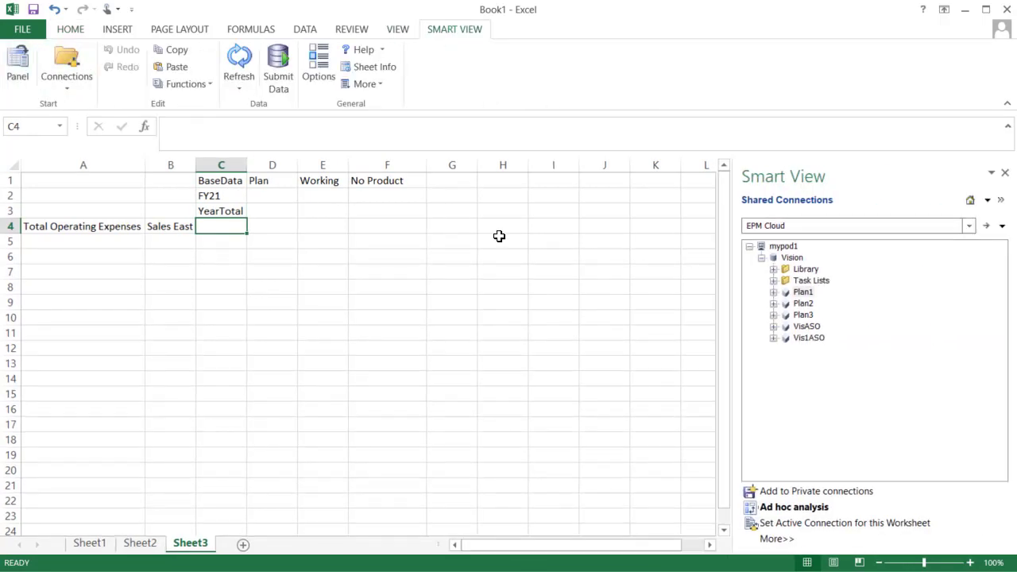
right_click(803, 292)
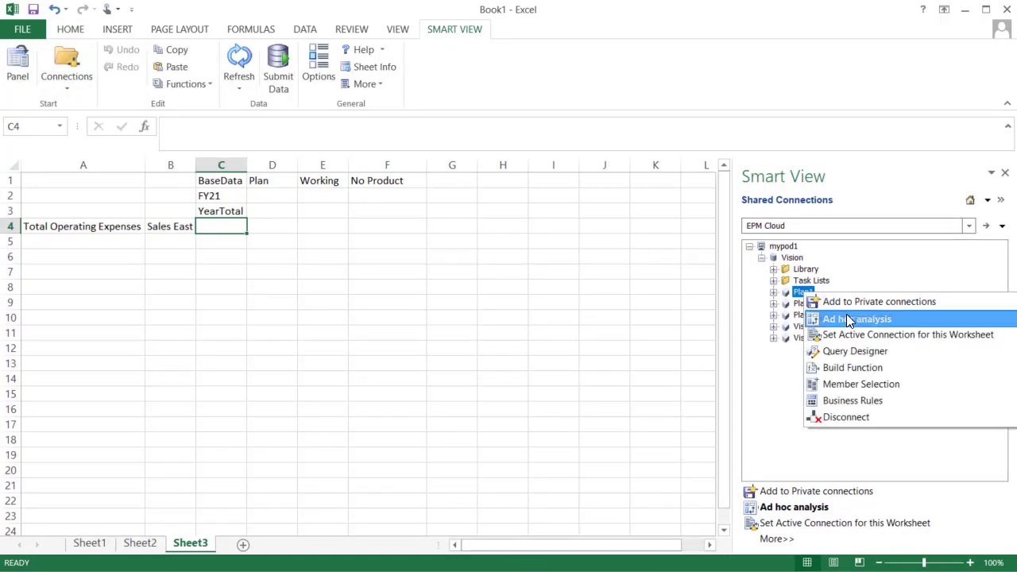
click(855, 318)
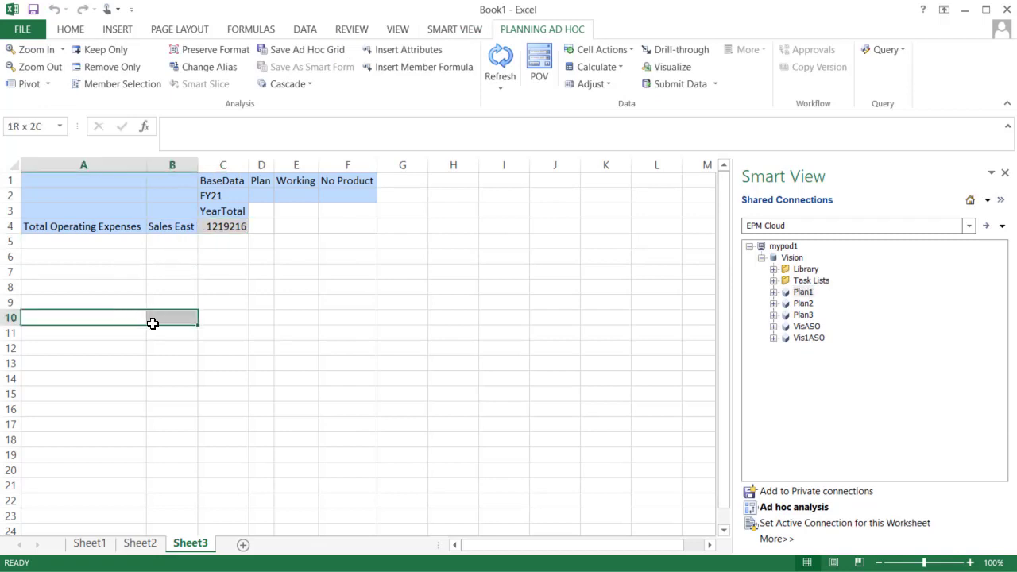
Add a VisASO ad hoc grid, enabling multiple grids on the sheet.
right_click(795, 326)
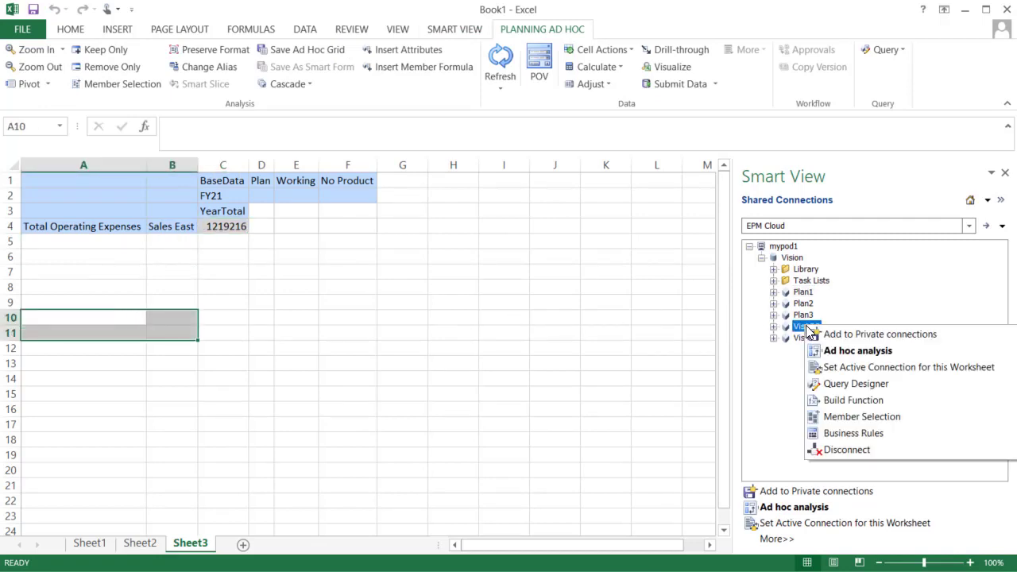
click(857, 351)
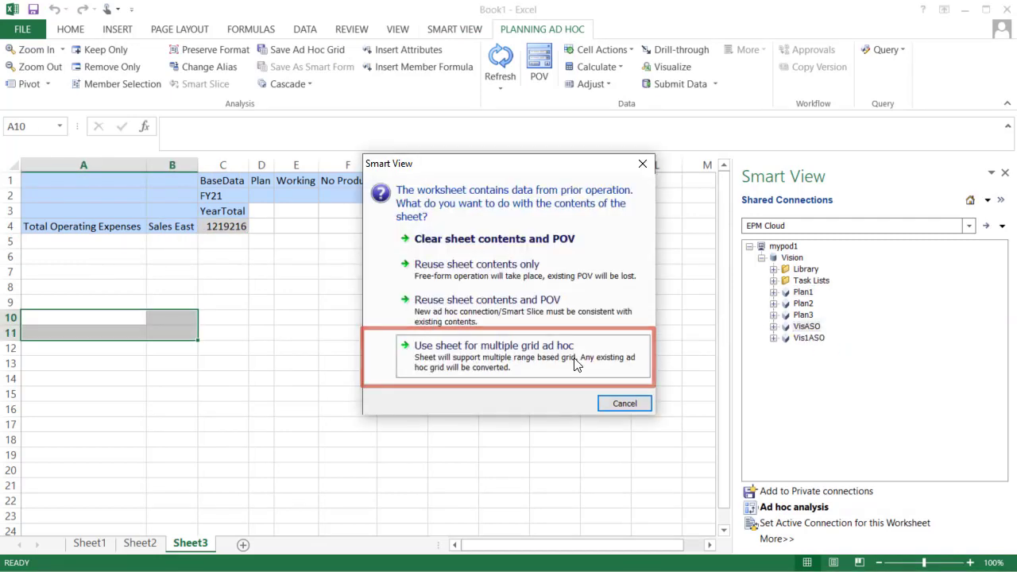
click(493, 345)
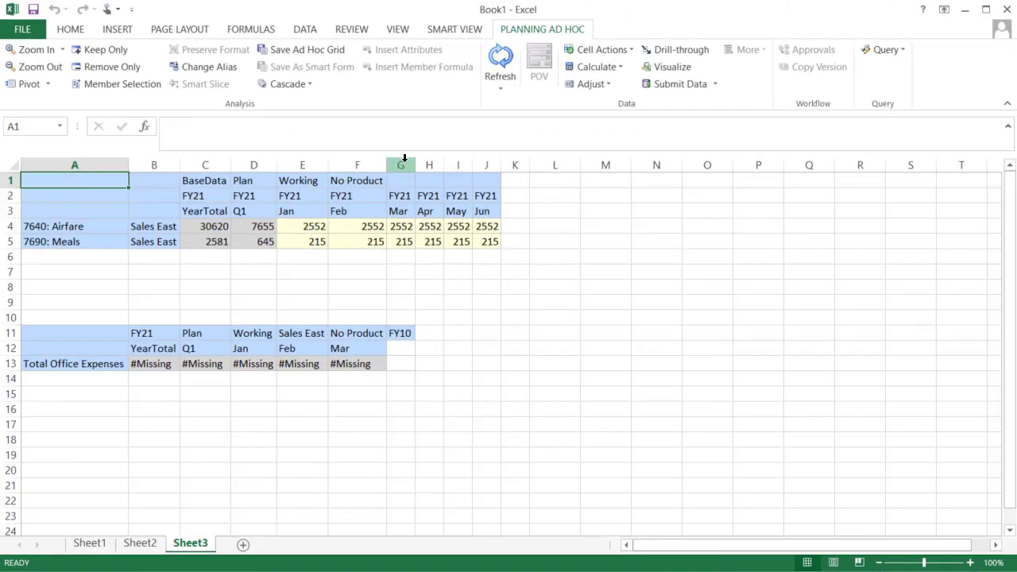
Insert a Q2 column after March and a 7650: Car Rental row between Airfare and Meals, refreshing data.
right_click(429, 164)
text(Q2)
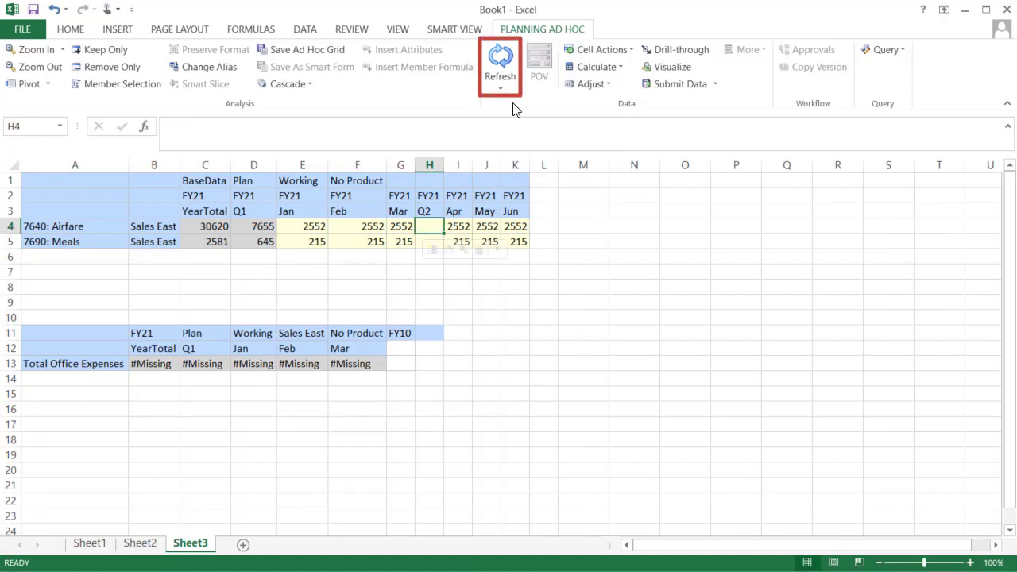
click(500, 60)
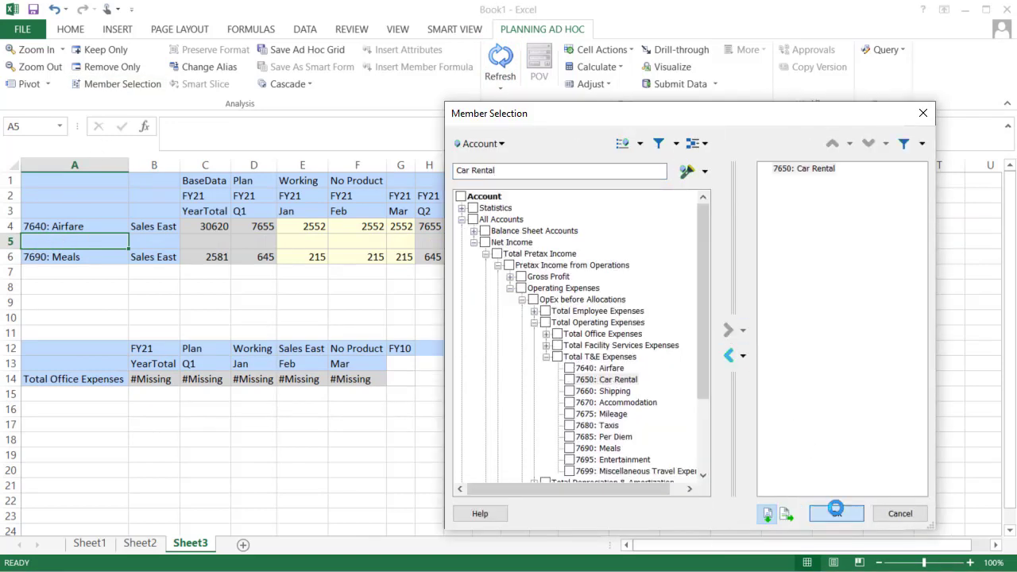
click(835, 512)
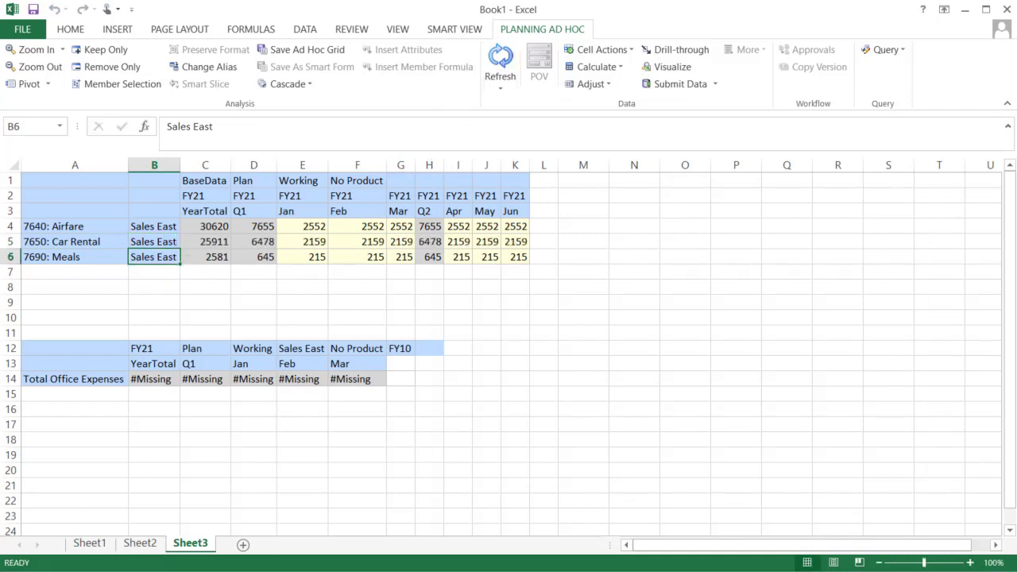
click(599, 49)
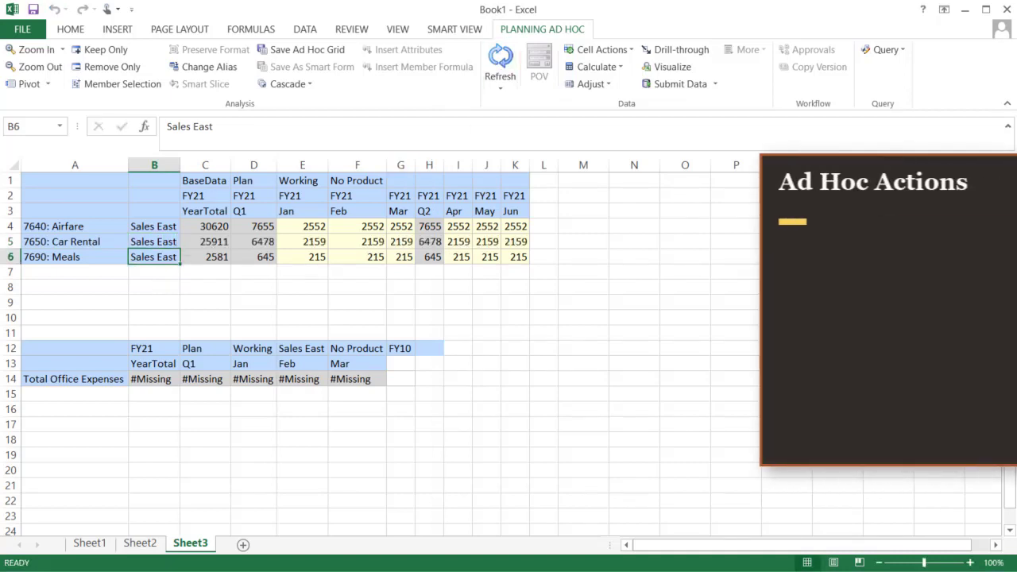